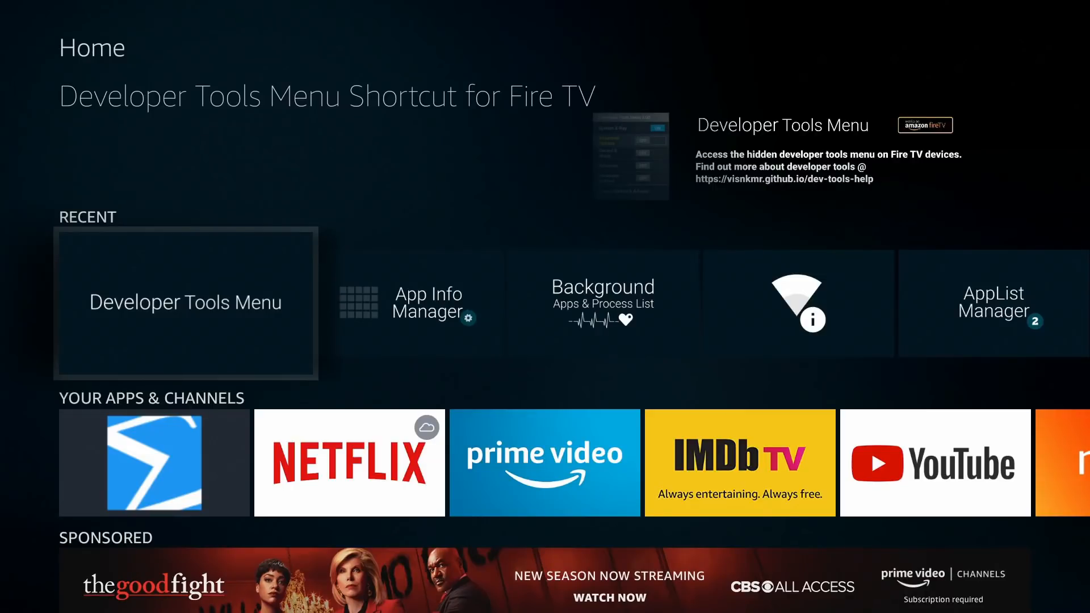
# - Launch the Developer Tools Menu and switch System X-Ray from OFF to ON
pyautogui.click(186, 302)
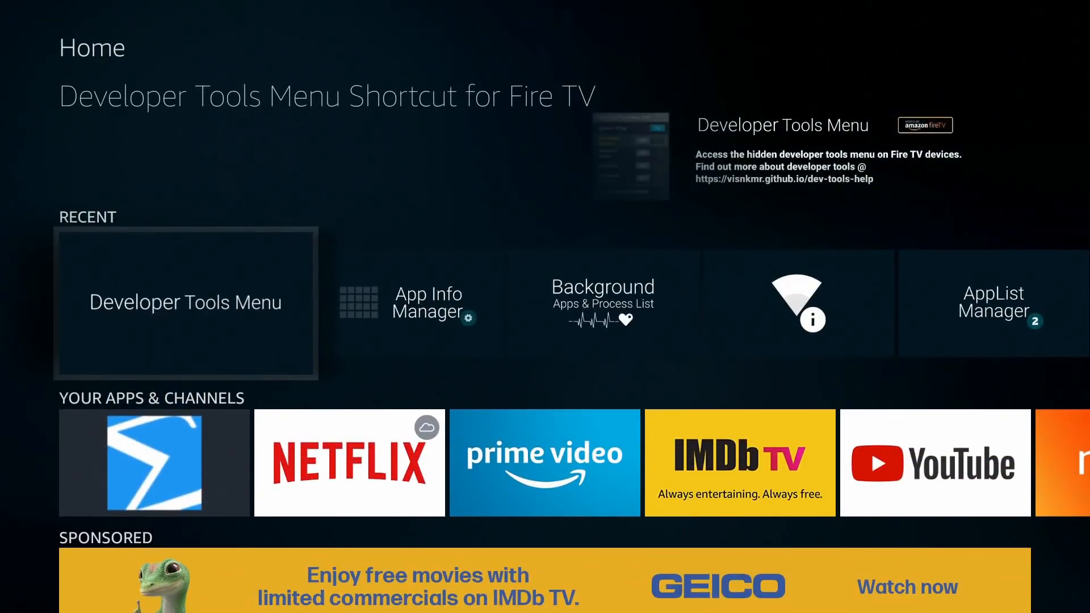
pyautogui.click(185, 303)
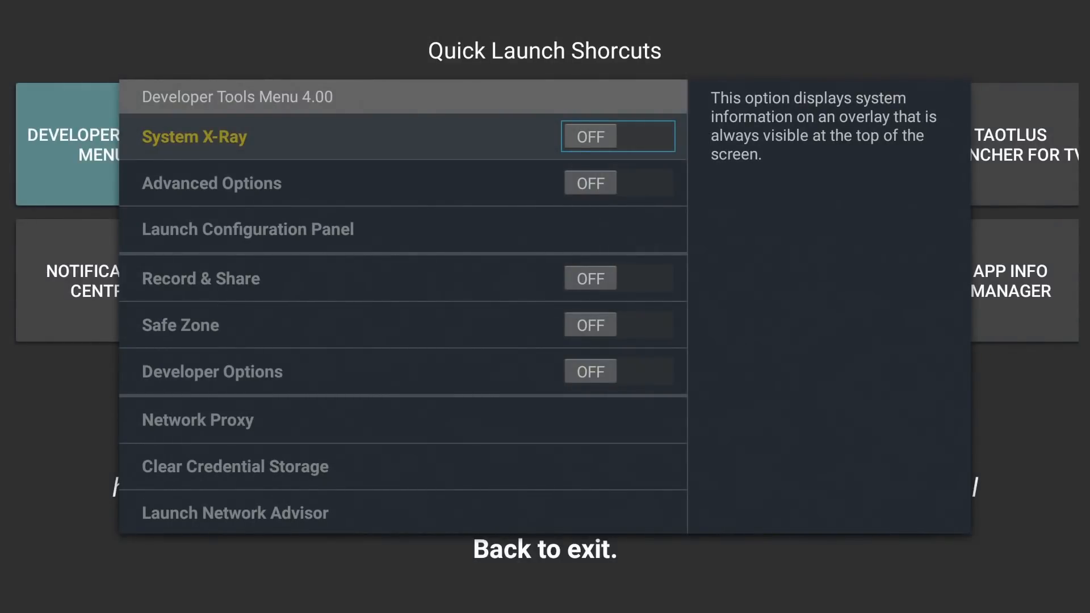
pyautogui.click(618, 136)
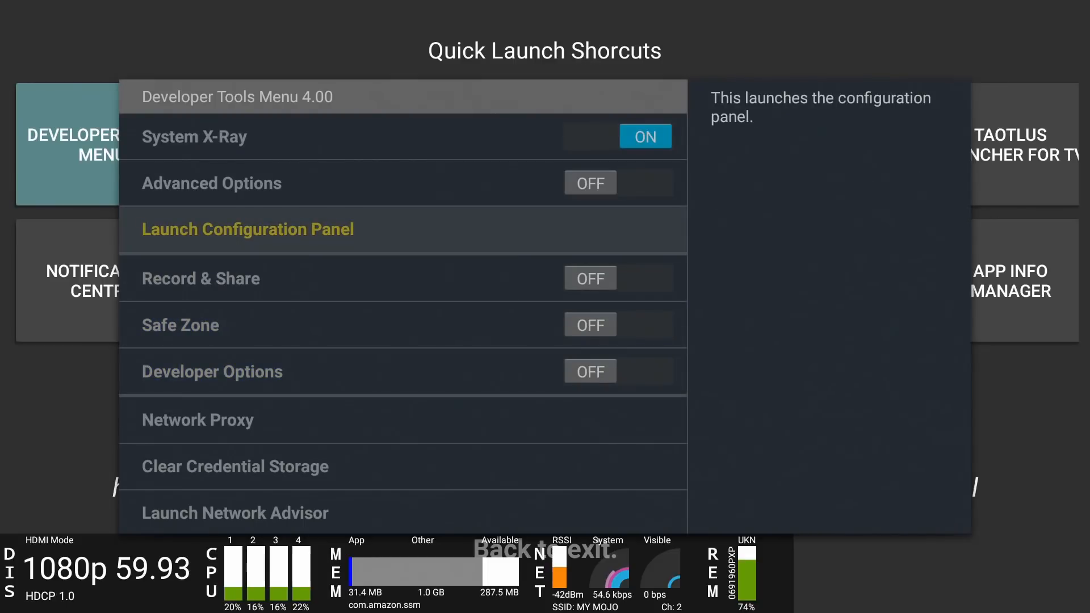
# - In the Launch Configuration Panel, set the overlay Position to Left, then back to Bottom
pyautogui.click(248, 229)
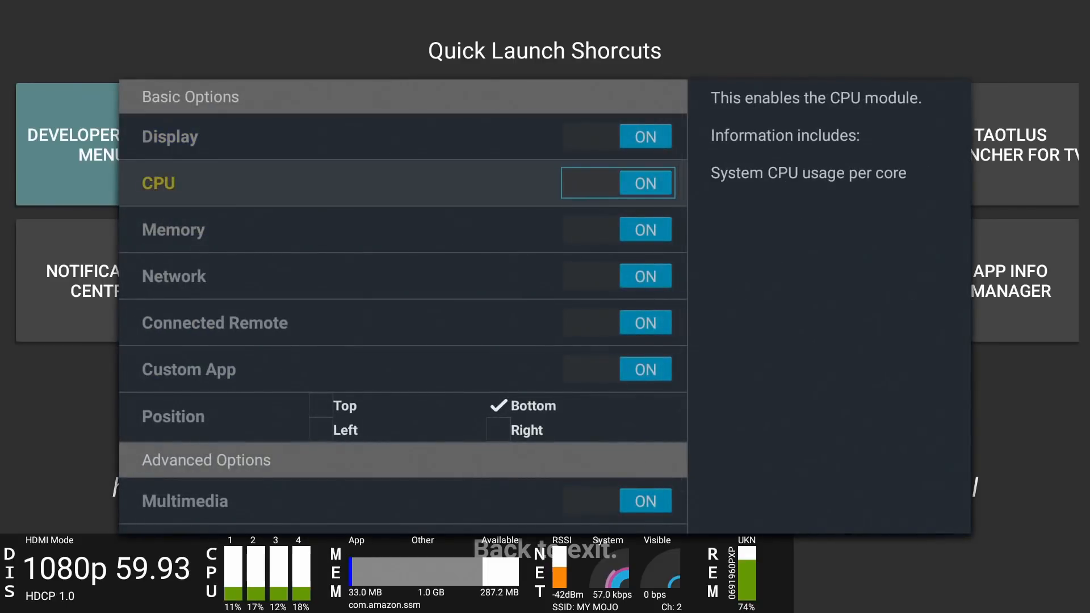
pyautogui.click(618, 183)
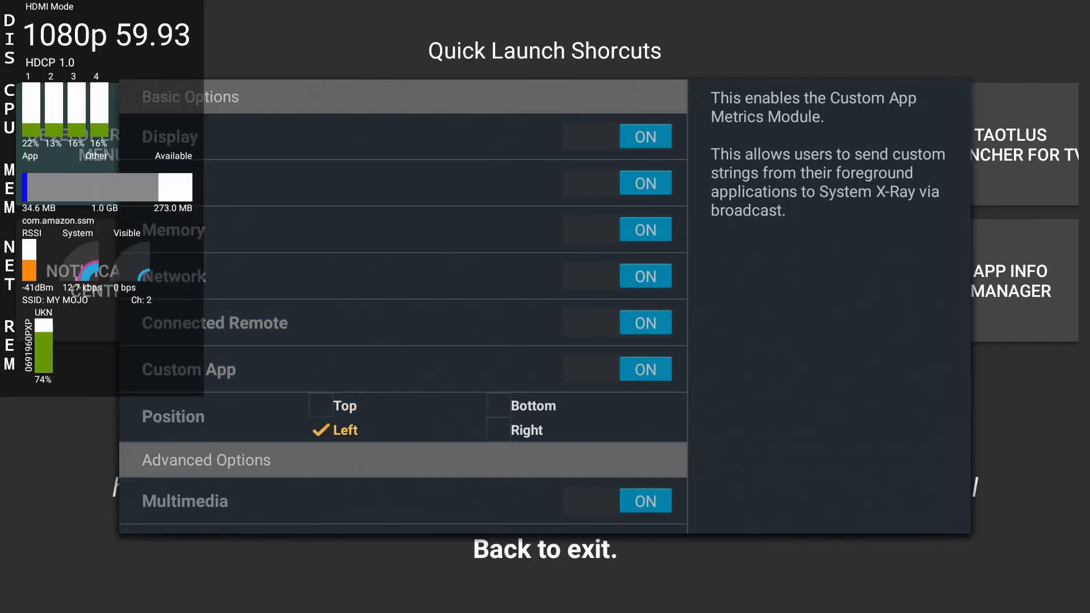
pyautogui.click(526, 429)
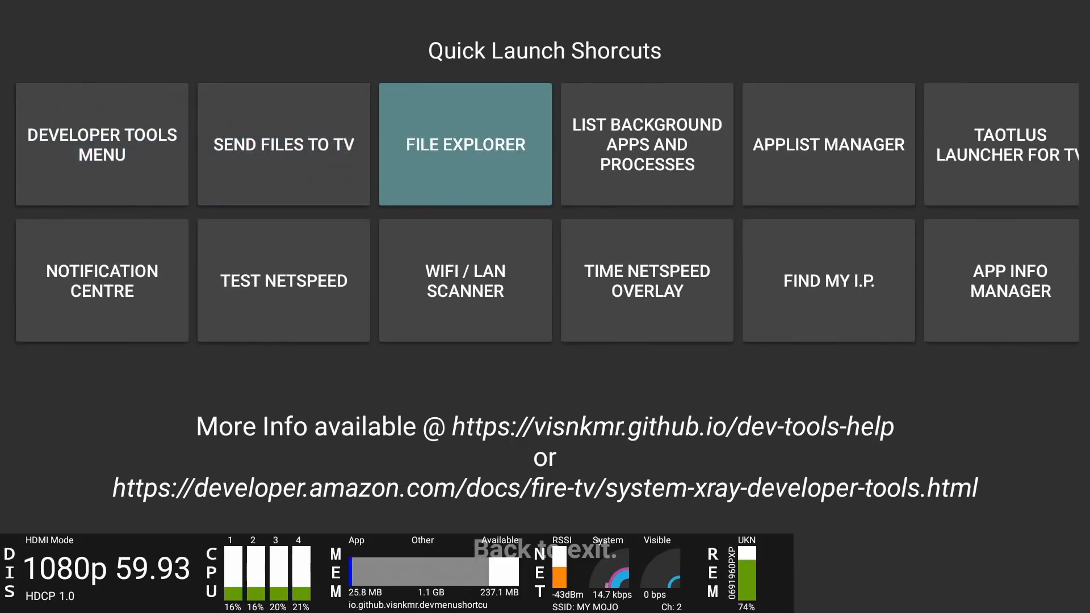
pyautogui.click(467, 144)
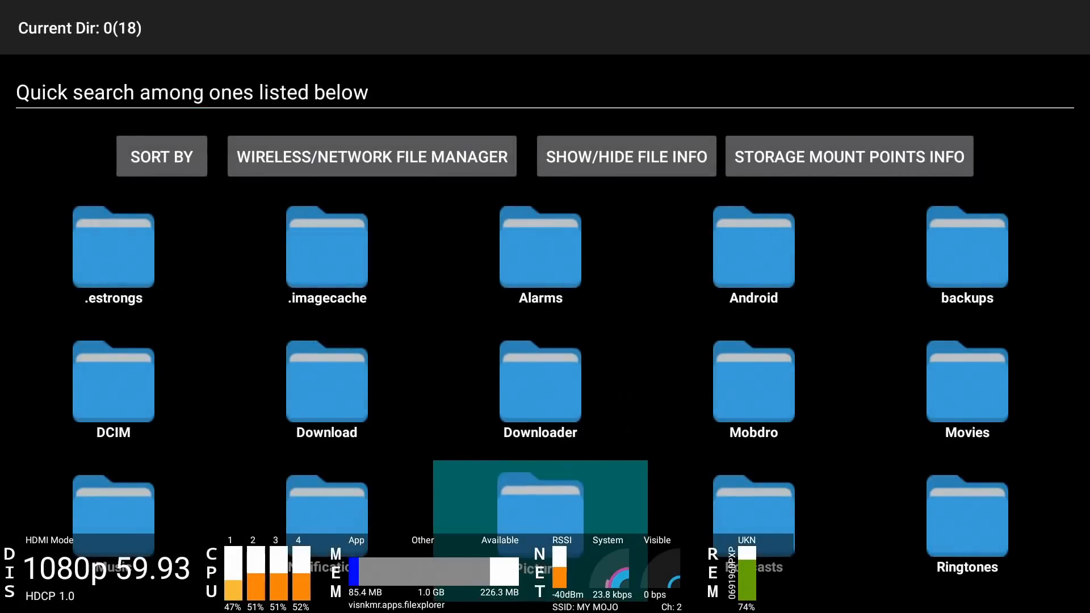
pyautogui.scroll(-3)
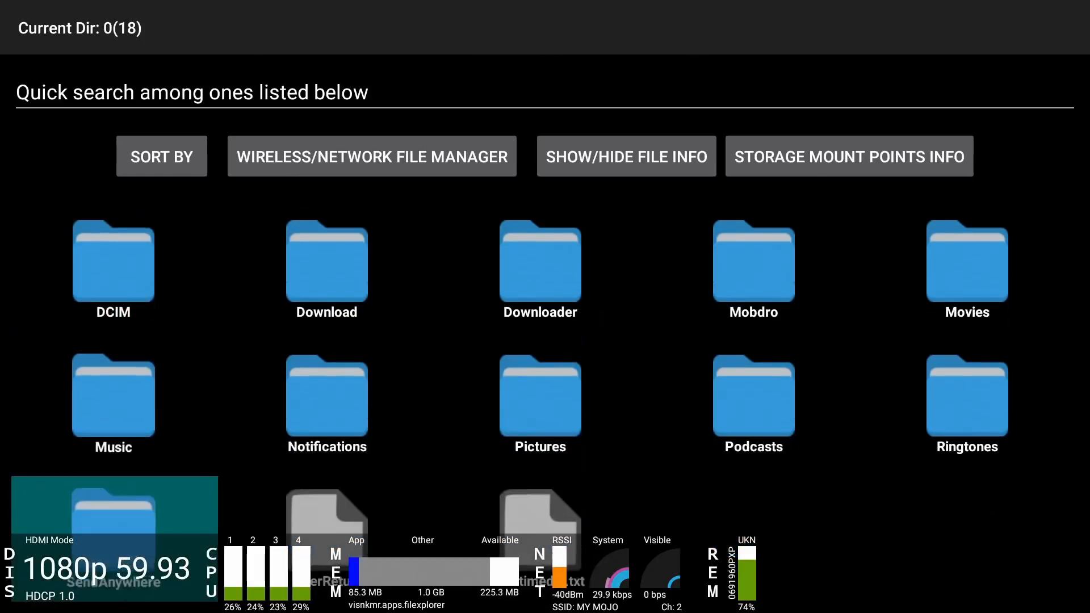
pyautogui.click(326, 264)
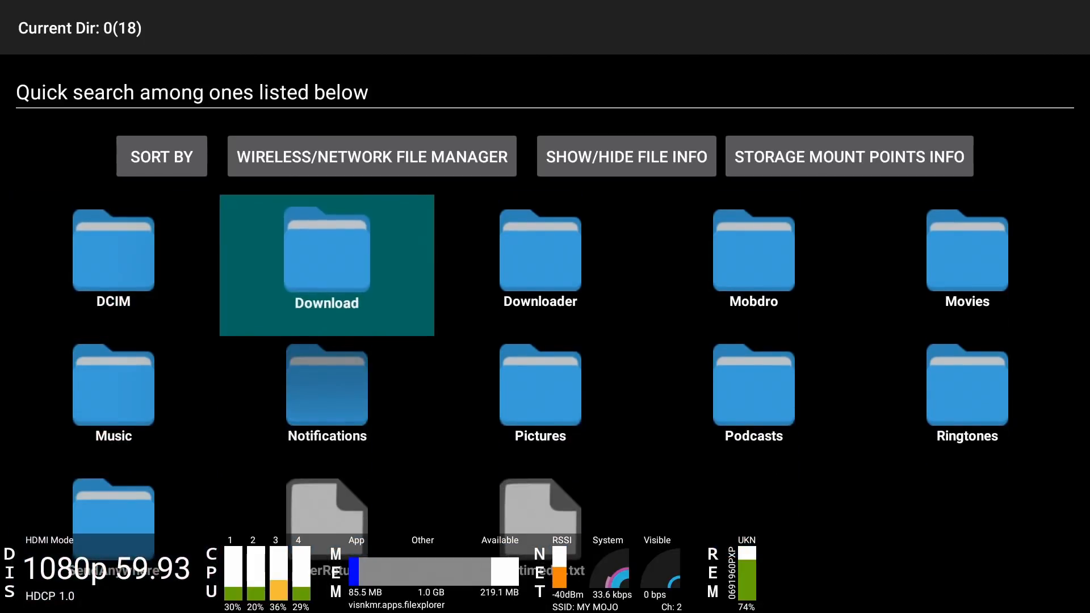
pyautogui.doubleClick(326, 253)
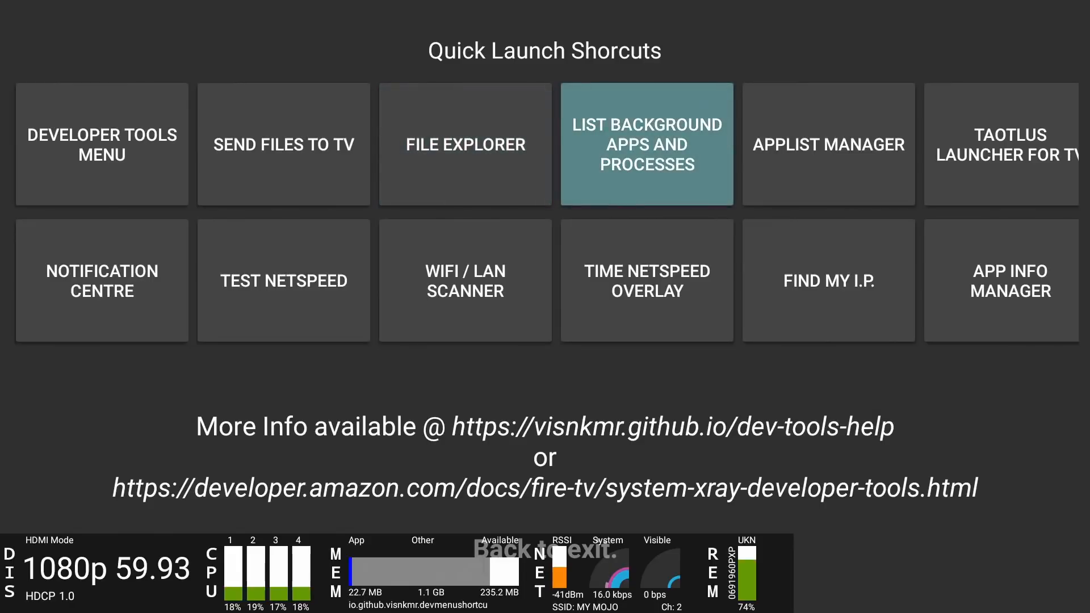
# - Load the background apps and processes list showing 32 apps running
pyautogui.click(647, 145)
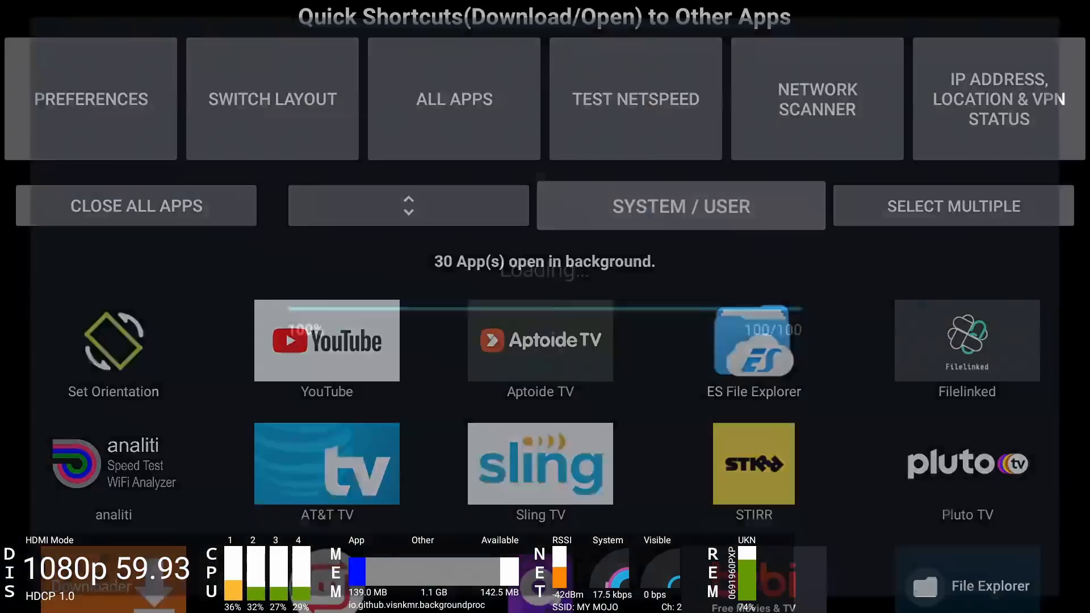
pyautogui.click(680, 206)
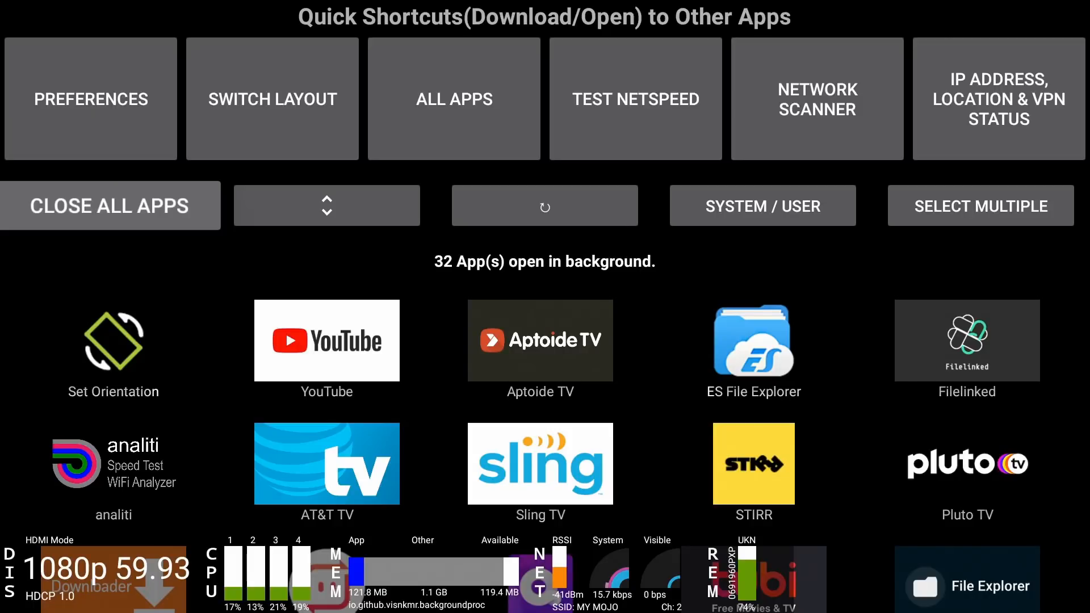
# - Use CLOSE ALL APPS to cut background apps from 32 down to 15
pyautogui.click(113, 342)
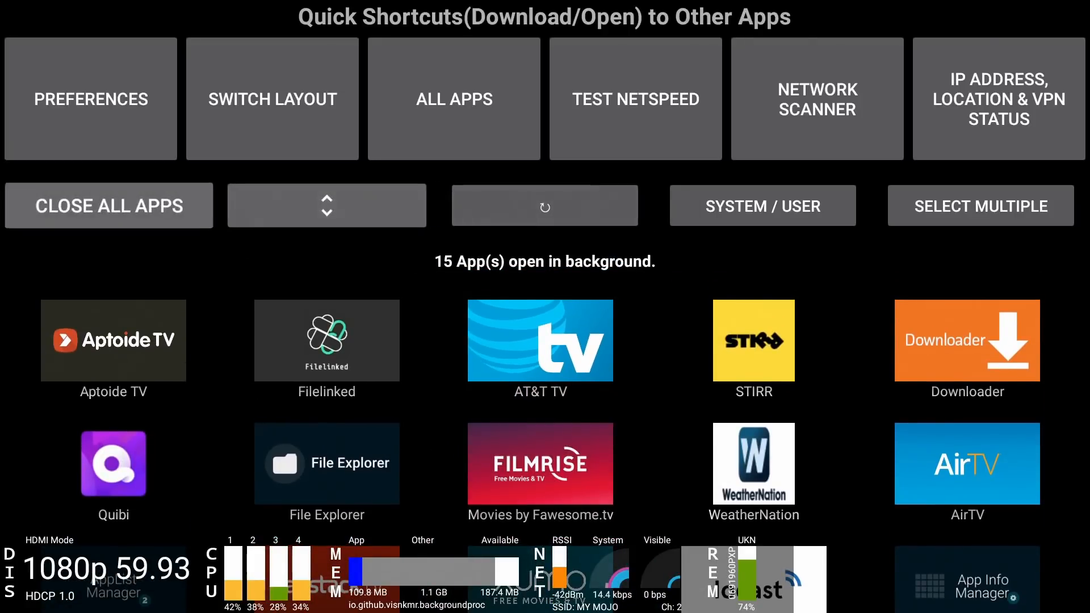
pyautogui.click(114, 341)
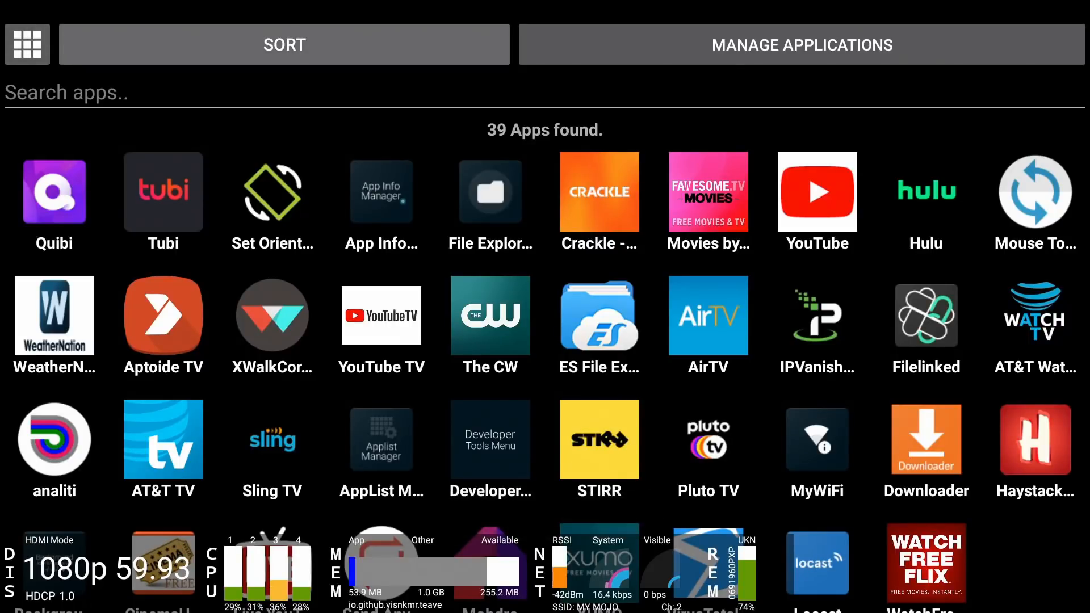
# - Show the SORT bar over the 39-app list and move into the app grid
pyautogui.click(283, 45)
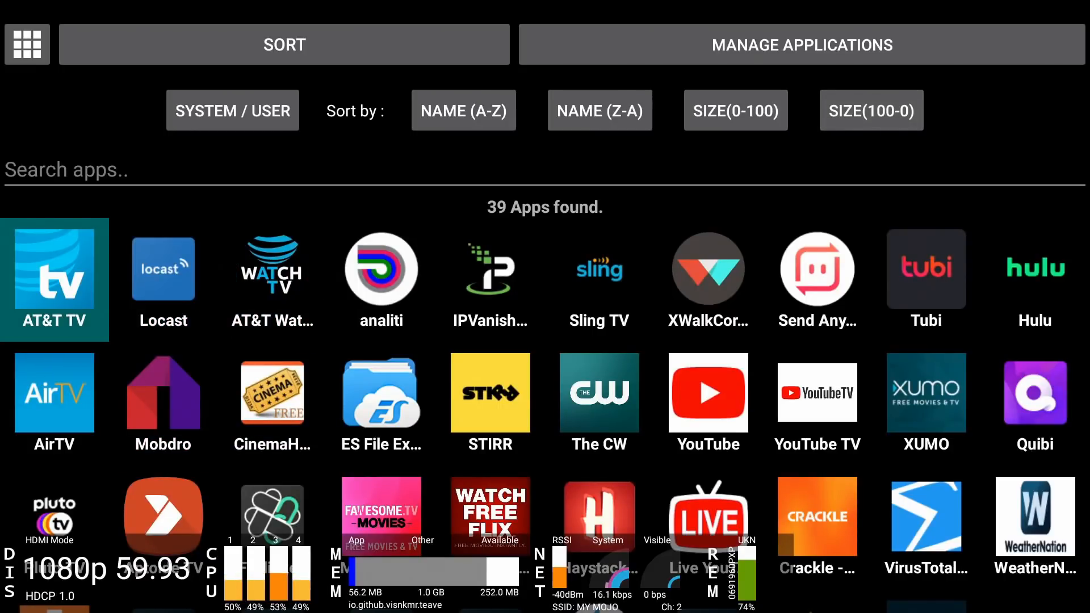
pyautogui.click(272, 270)
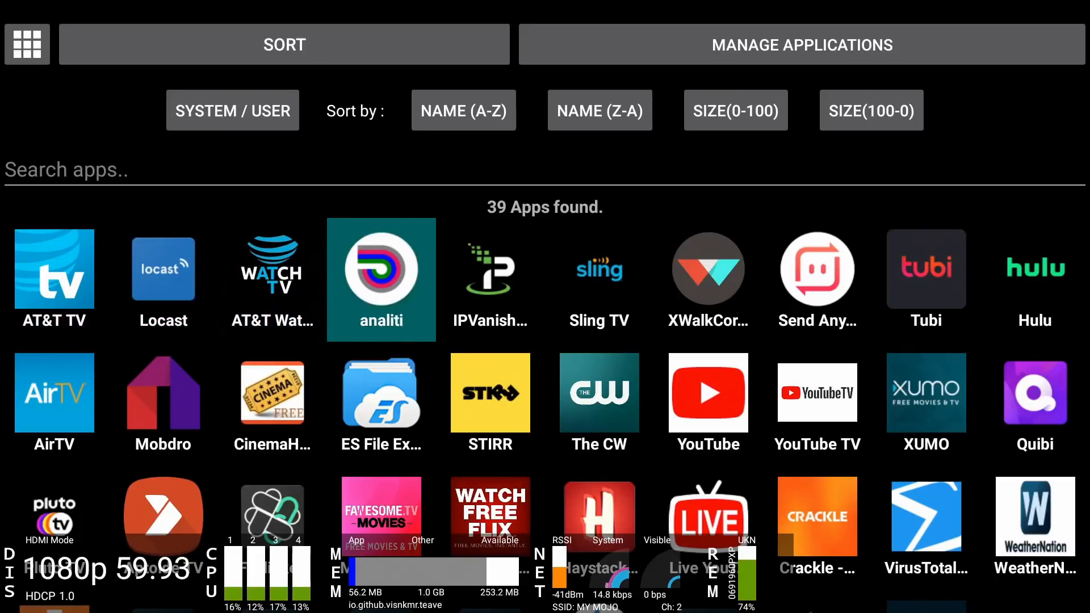
pyautogui.moveTo(599, 270)
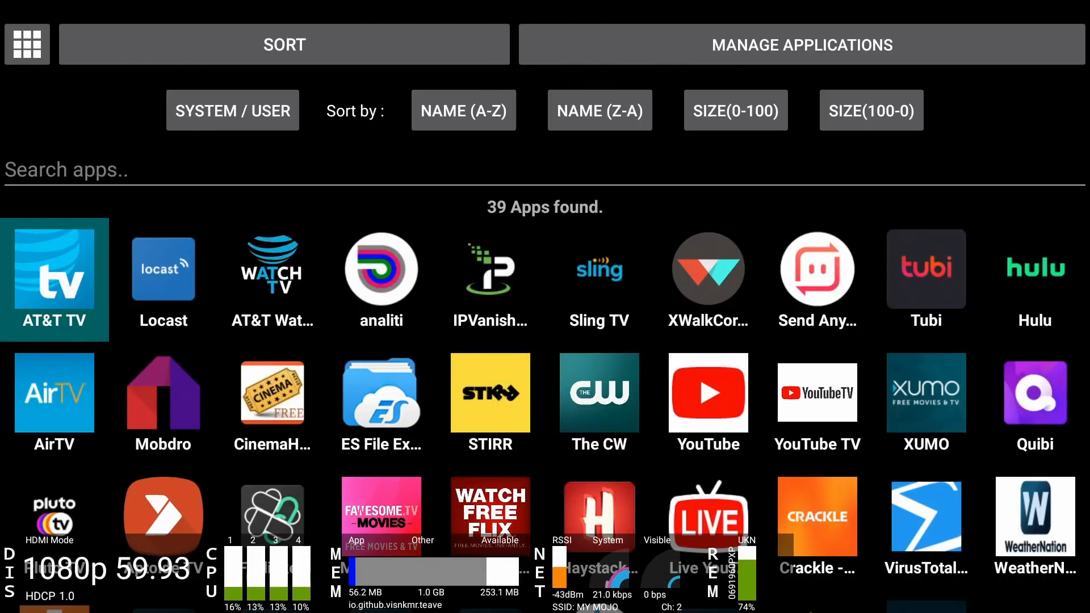
# - Uninstall AT&T TV and confirm, leaving 38 installed apps
pyautogui.click(54, 279)
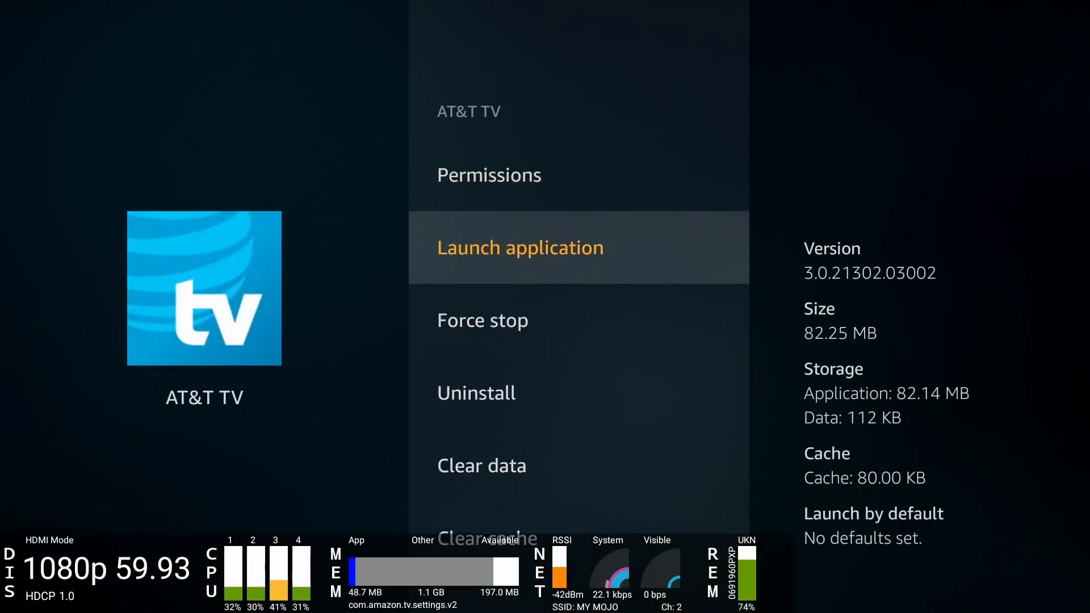
pyautogui.click(476, 392)
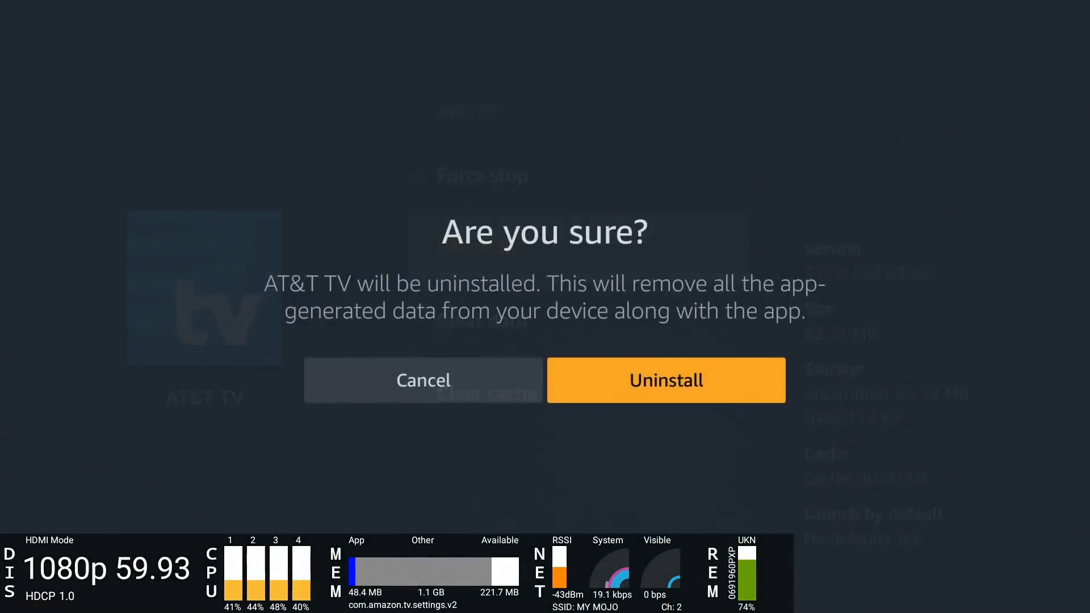
pyautogui.click(666, 381)
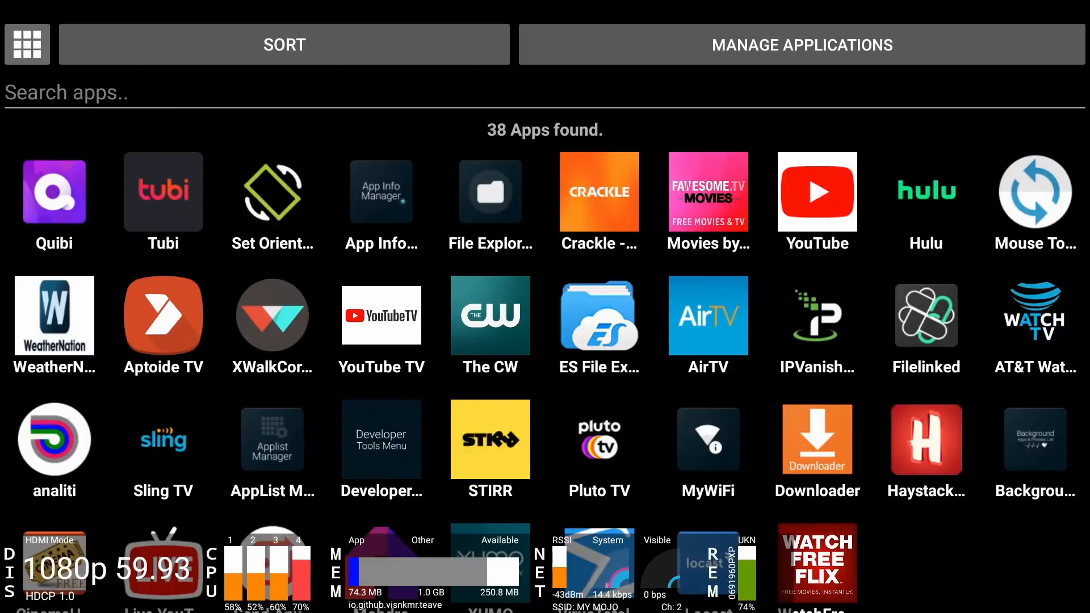
# - Select AT&T WatchTV from the sorted list and confirm its uninstall
pyautogui.click(284, 44)
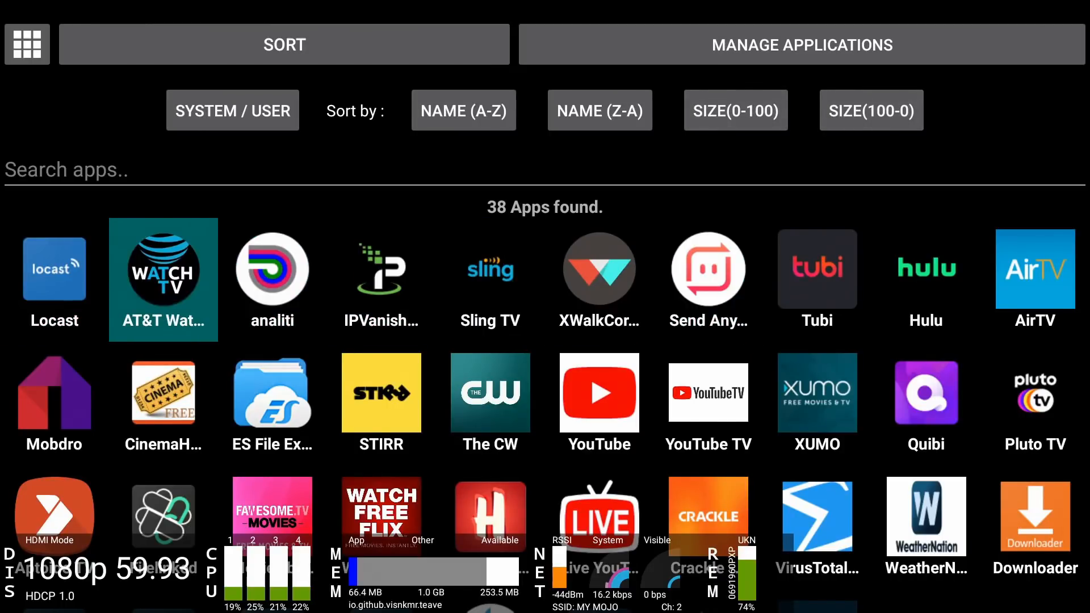
pyautogui.click(163, 270)
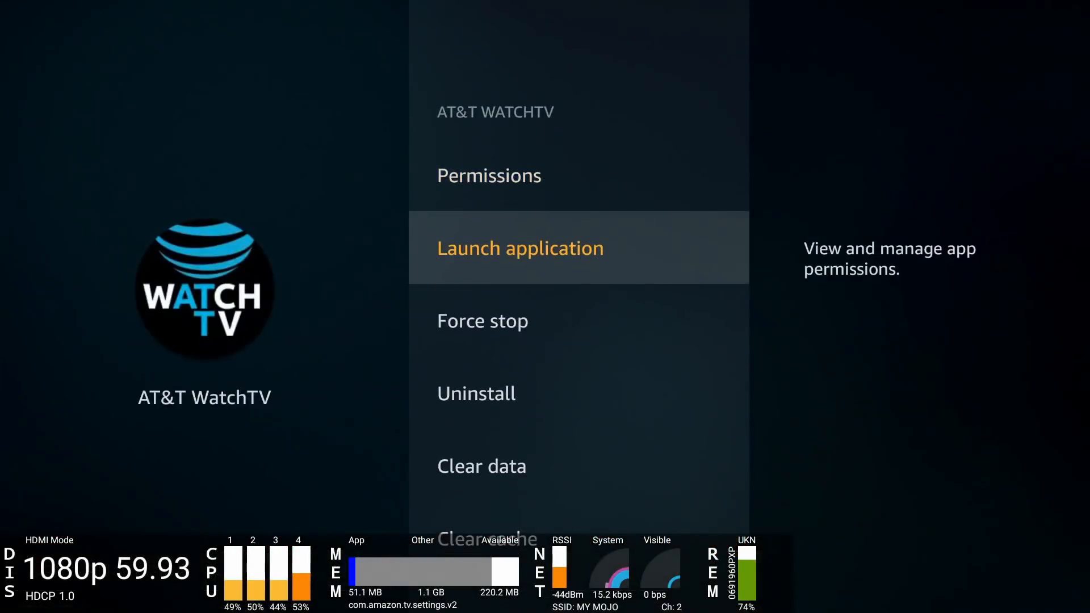
pyautogui.click(476, 394)
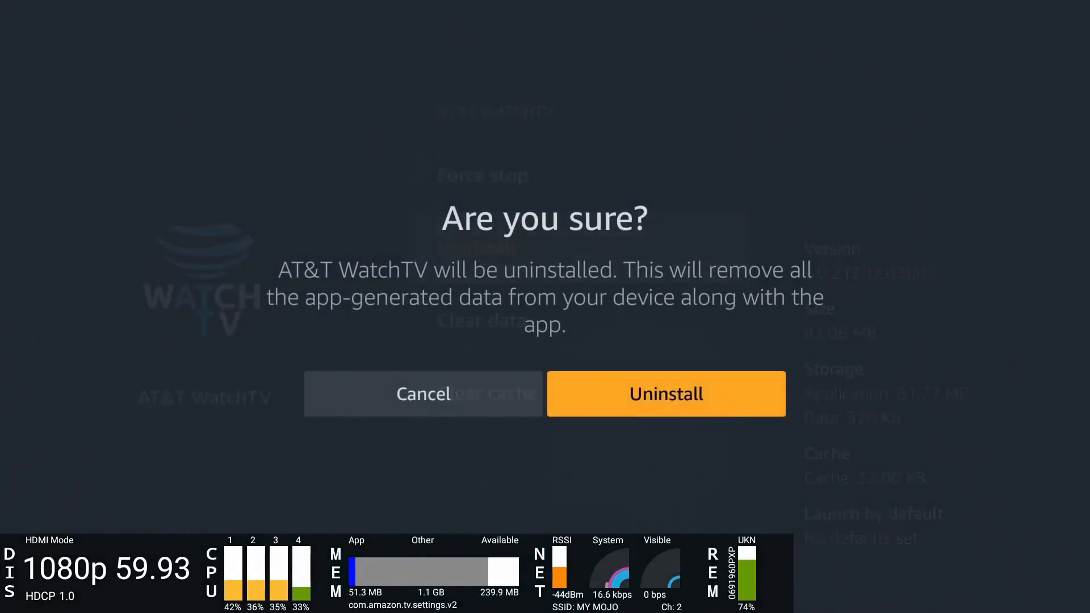
pyautogui.click(665, 394)
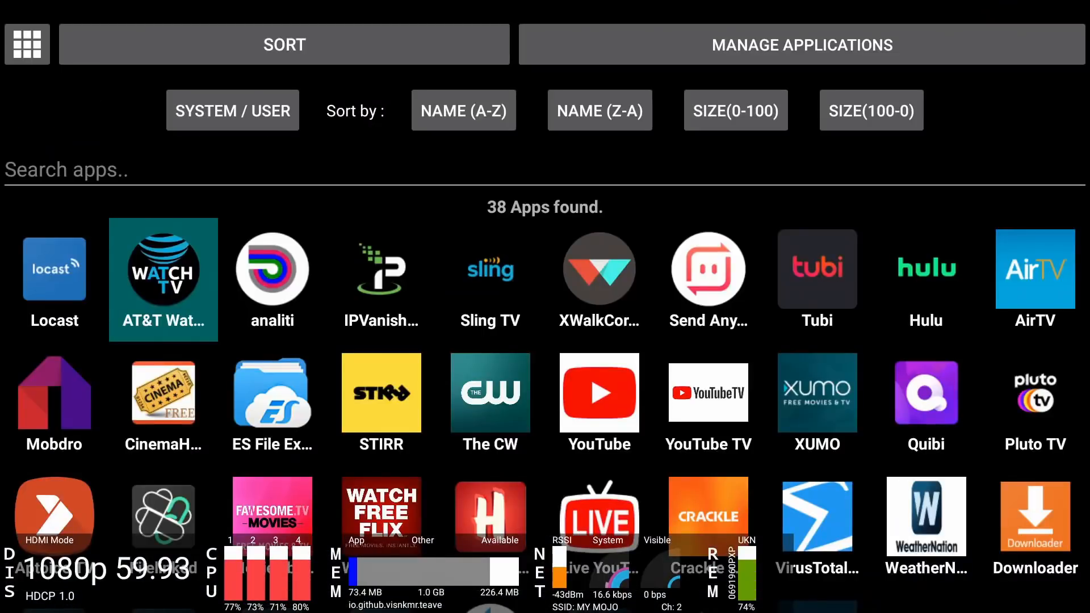
# - Select Sling TV, confirm its uninstall, then move on toward YouTube
pyautogui.click(381, 280)
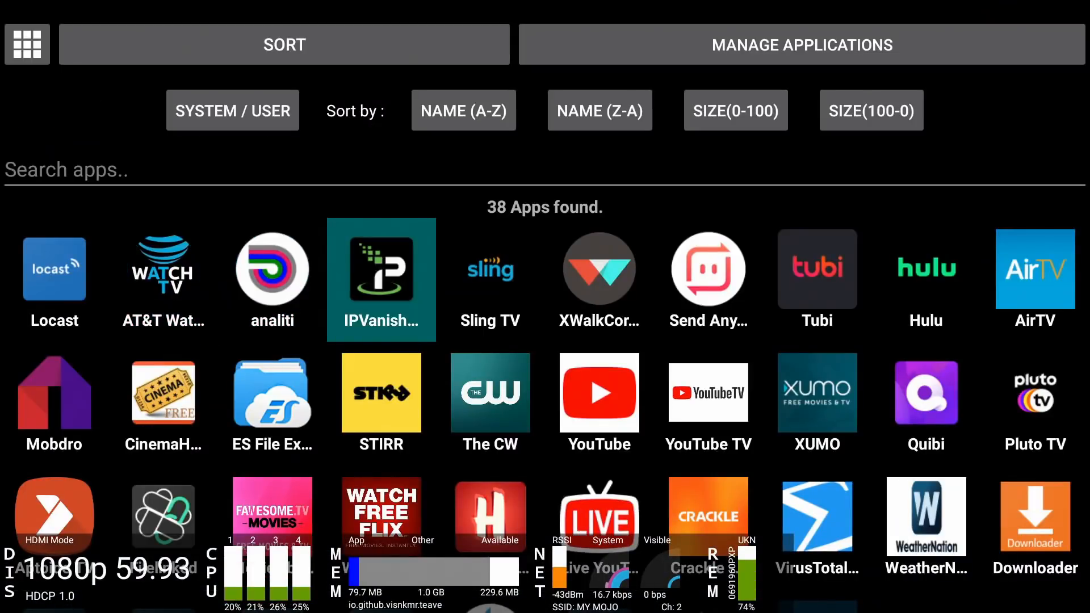
pyautogui.click(490, 278)
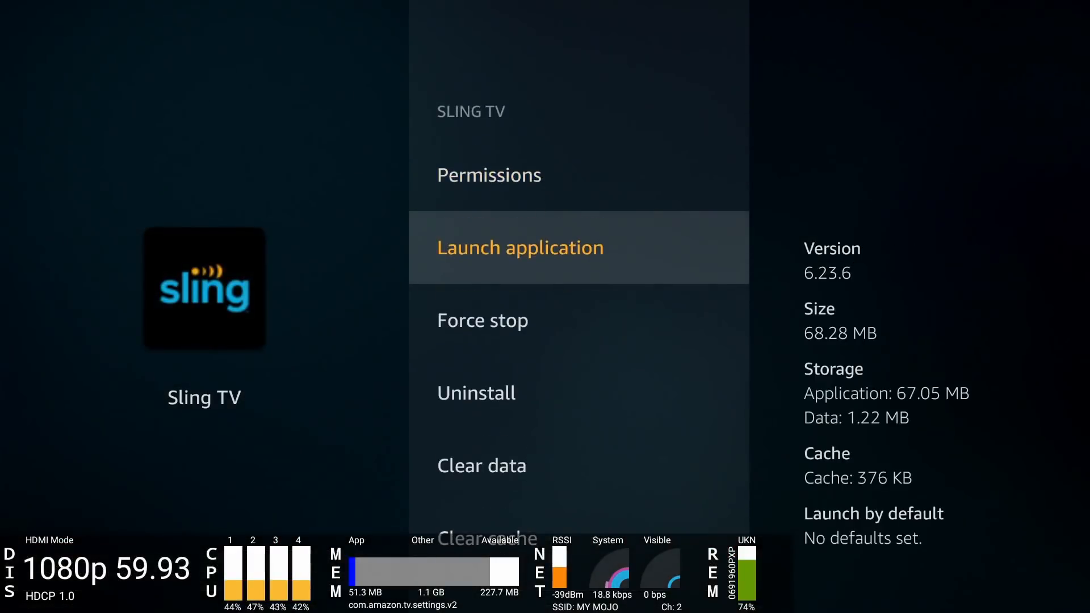
pyautogui.click(475, 393)
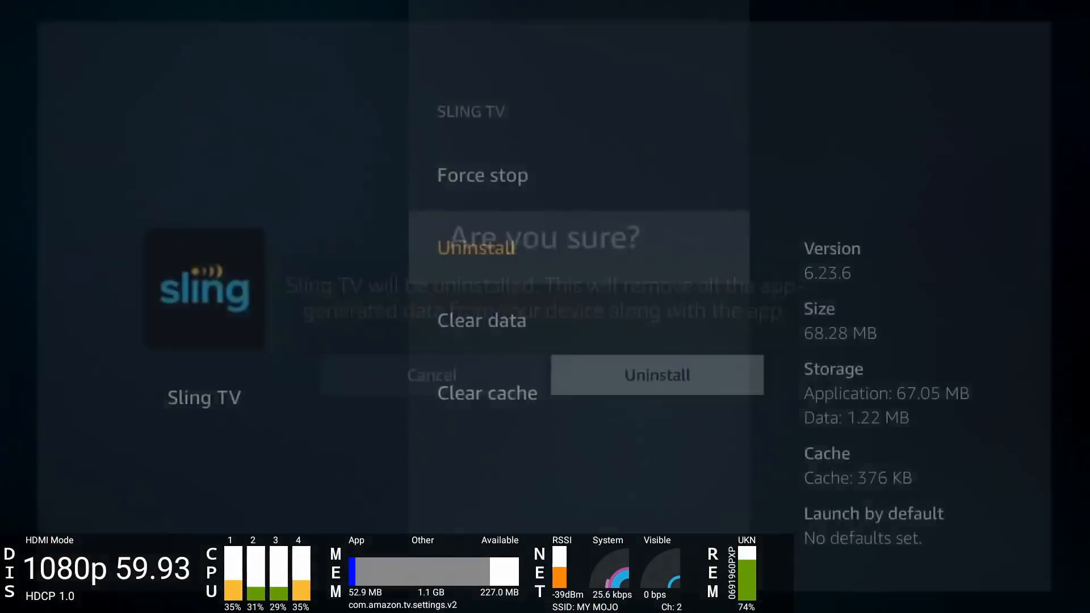
pyautogui.click(657, 375)
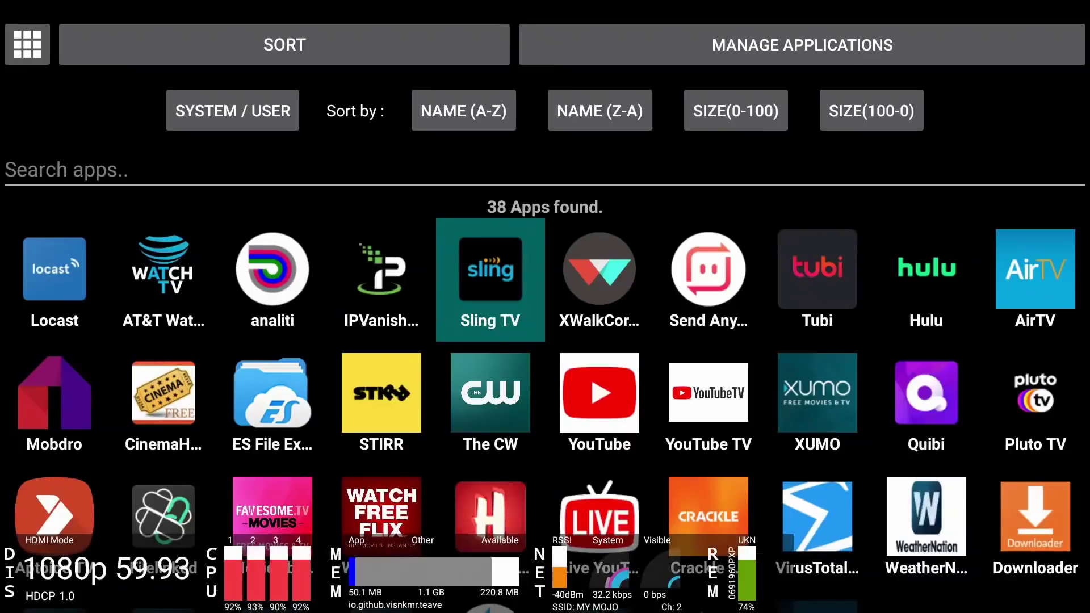
pyautogui.click(708, 403)
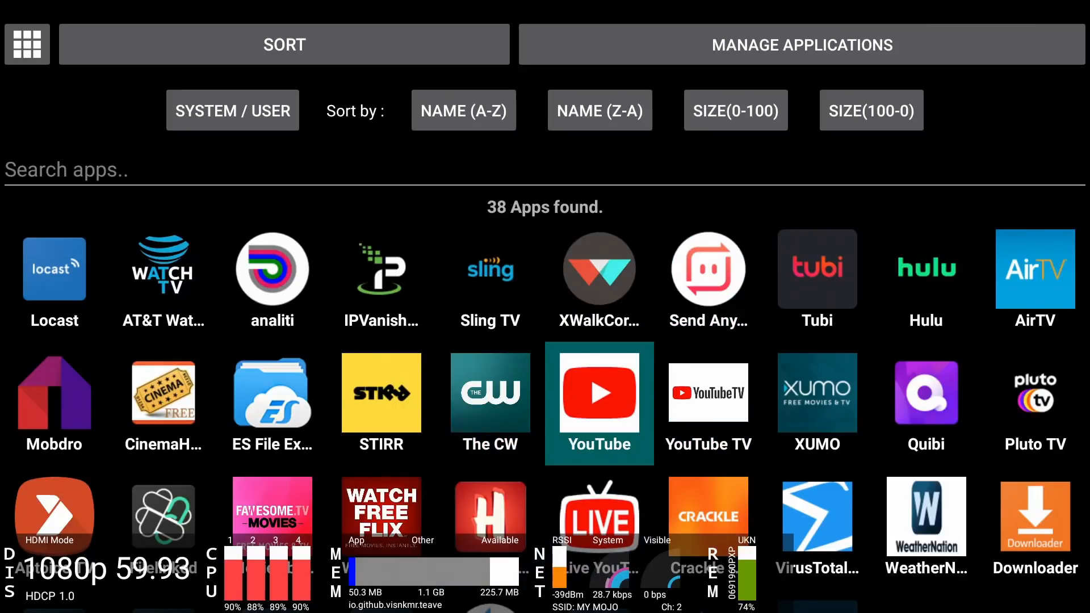
# - Launch NetSpeed Test from its store page and accept the privacy notice with Got it!
pyautogui.scroll(-3)
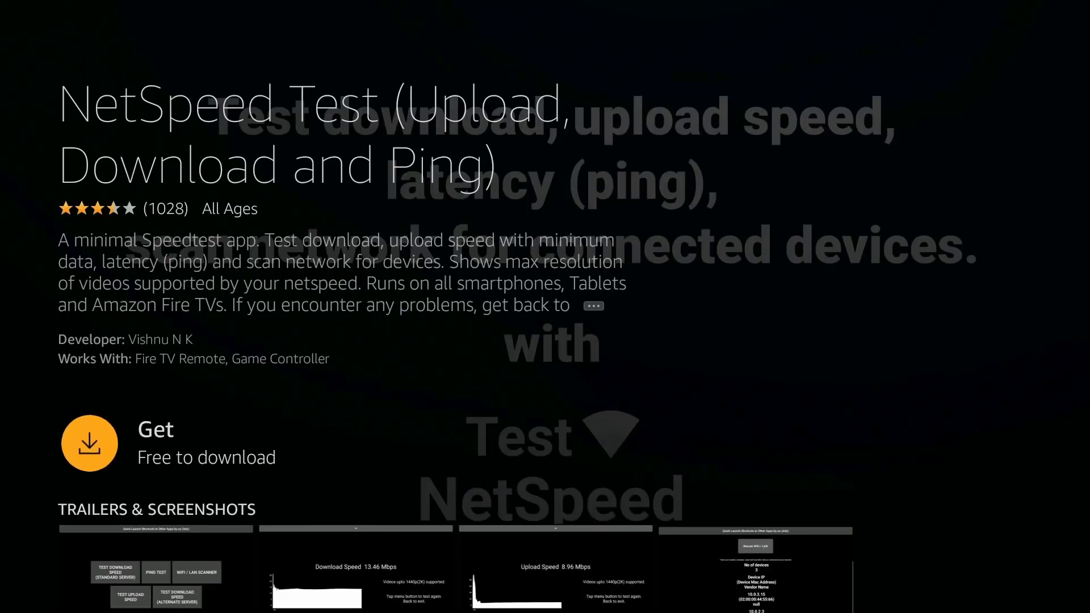
pyautogui.click(90, 443)
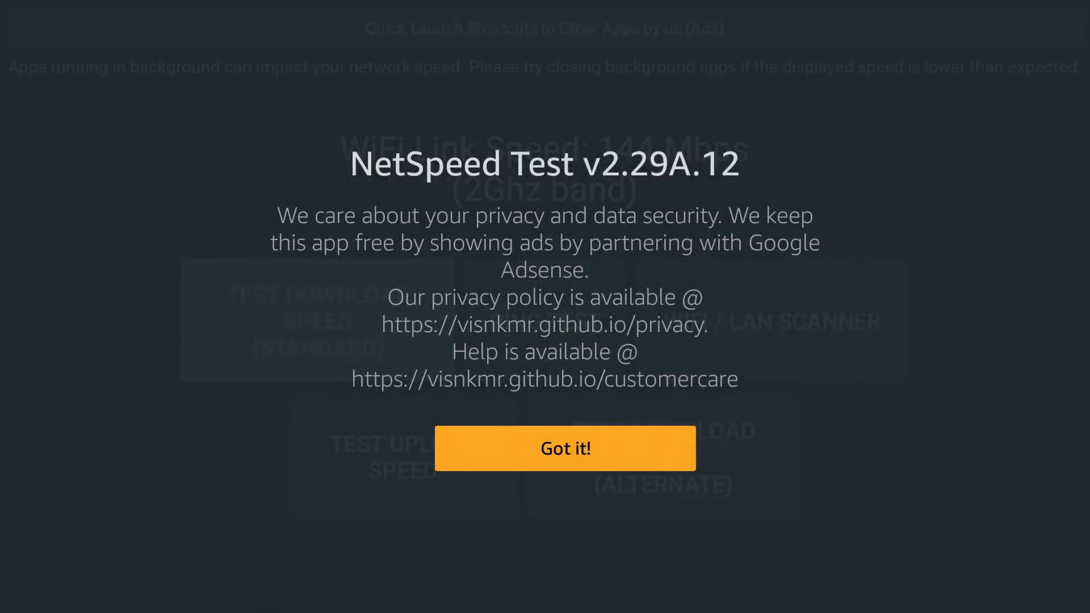
pyautogui.click(565, 448)
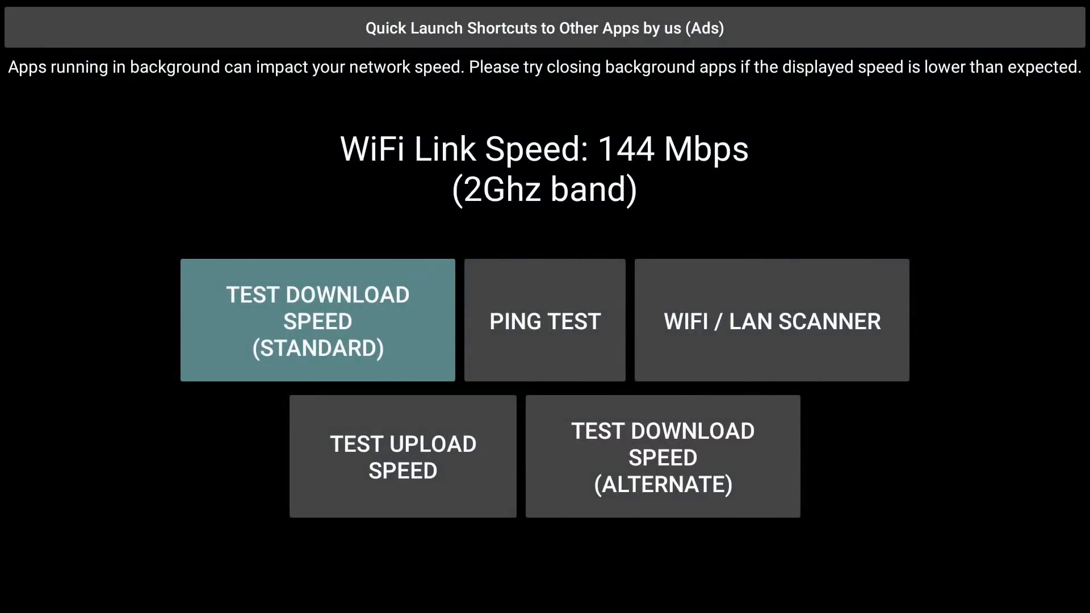